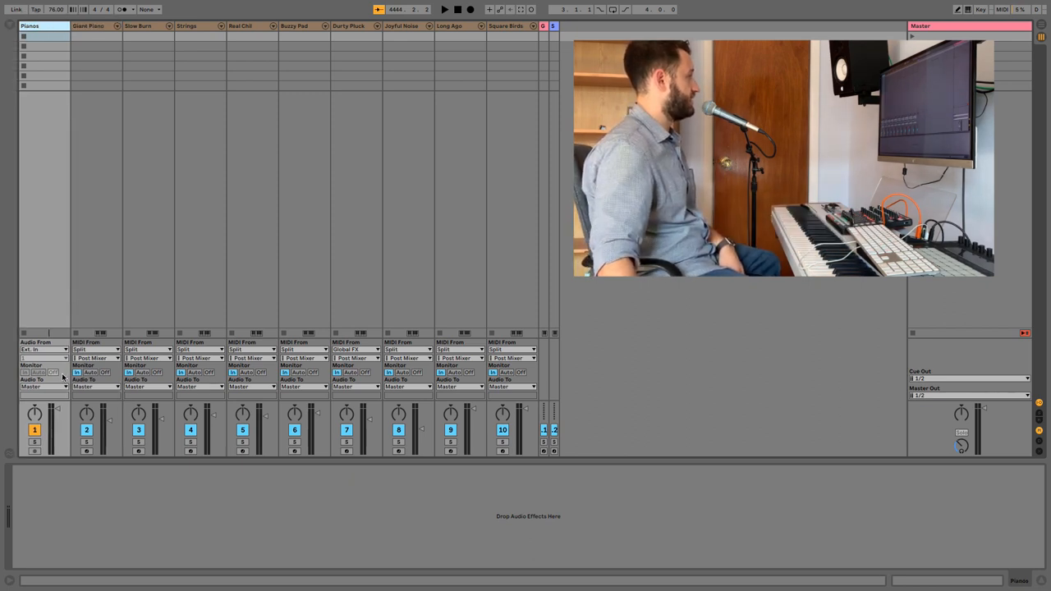
# Set the Pianos audio track's monitoring to In so it always passes incoming audio
pyautogui.click(37, 371)
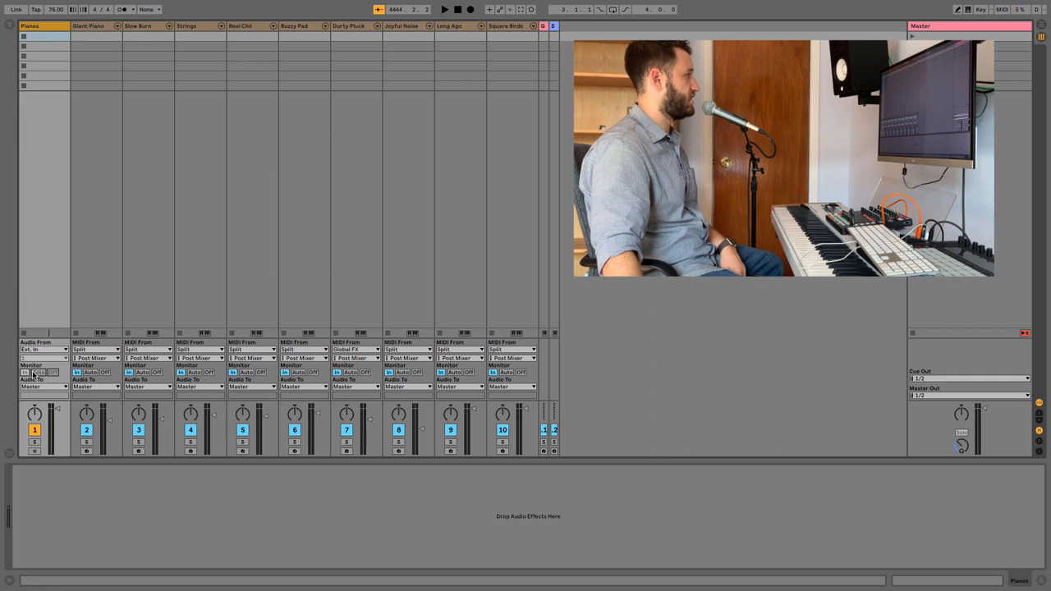
pyautogui.click(88, 26)
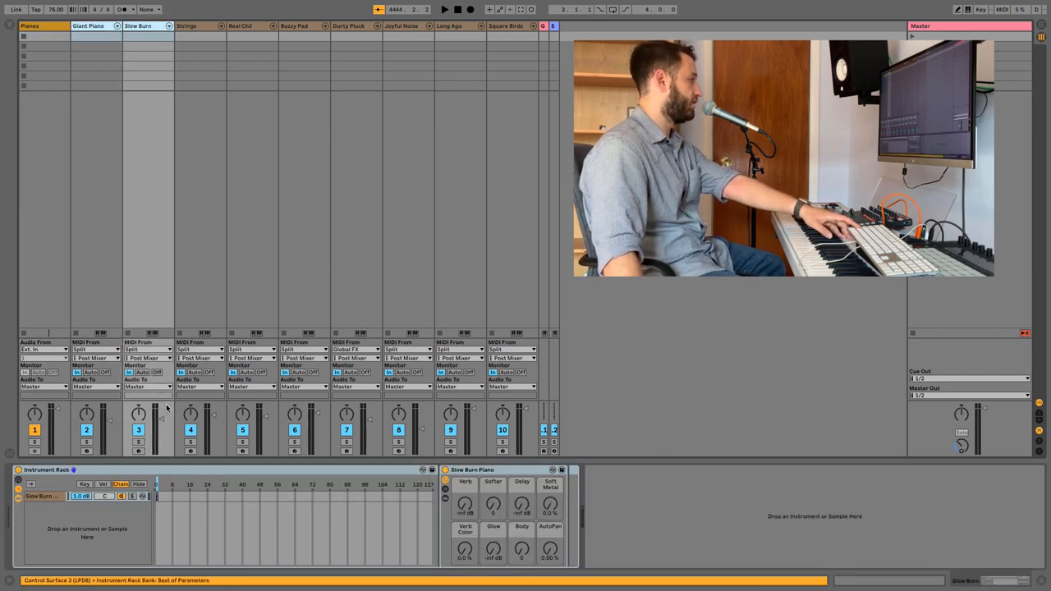
# Route the Grand Piano and Slow Burn tracks' Audio To output to Pianos
pyautogui.click(148, 387)
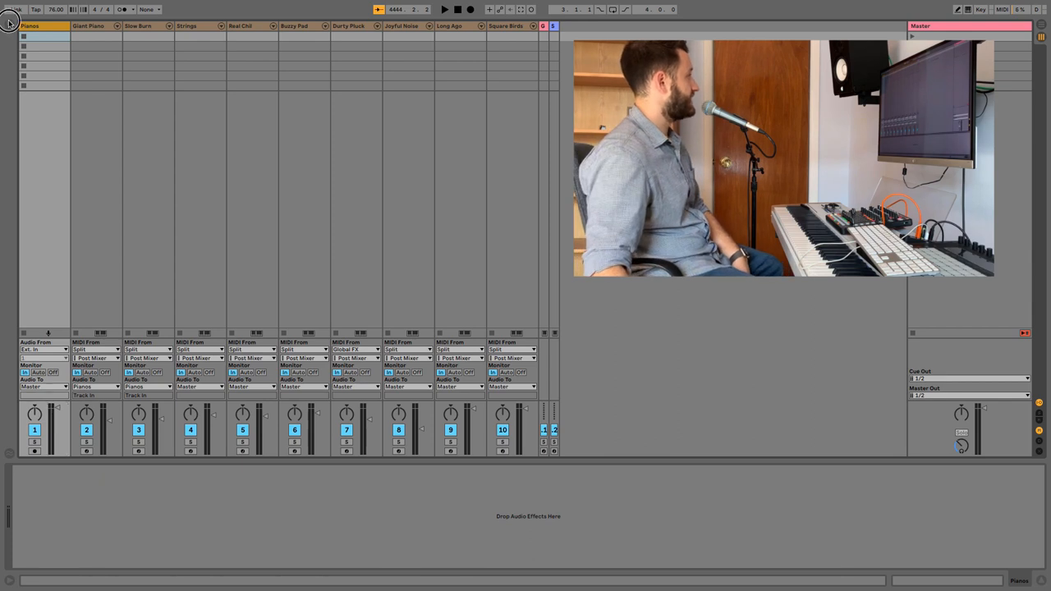
# Load the audio effects rack preset from User Library > Presets > Audio Effects onto the Pianos track
pyautogui.click(10, 23)
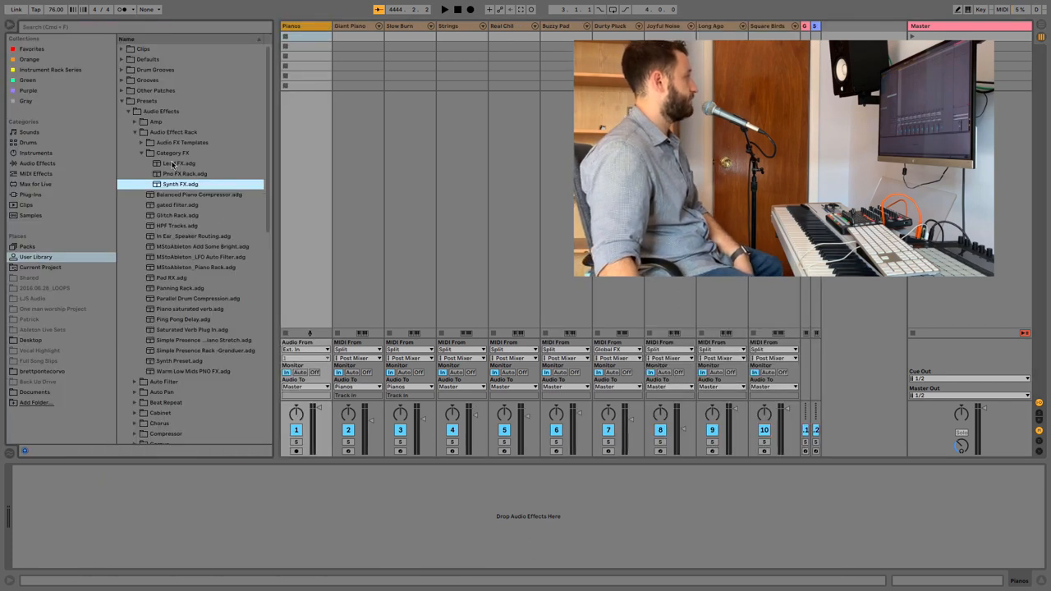
pyautogui.click(184, 174)
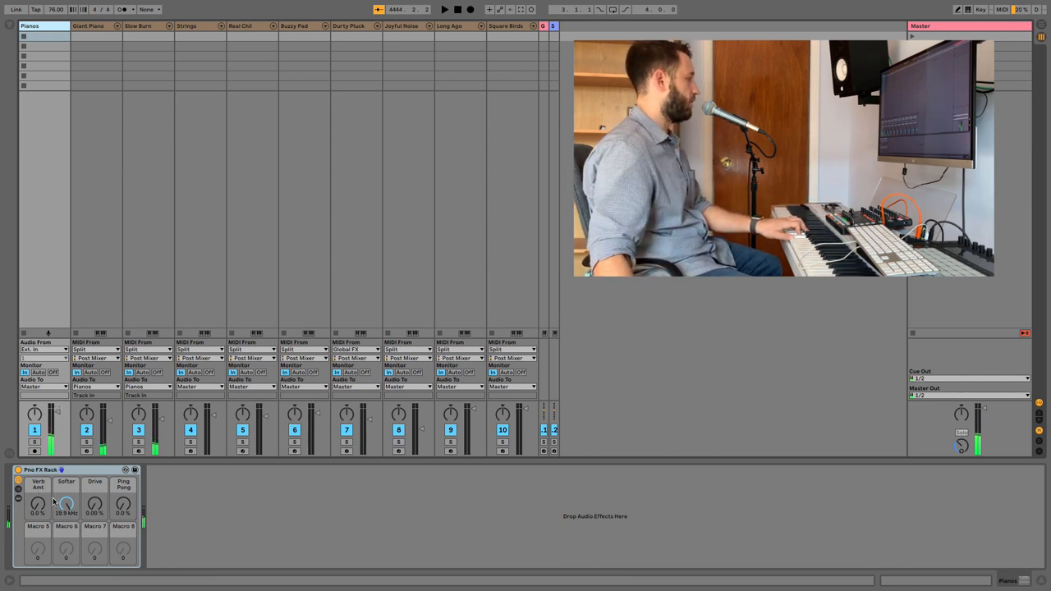
pyautogui.moveTo(38, 504); pyautogui.dragTo(38, 493)
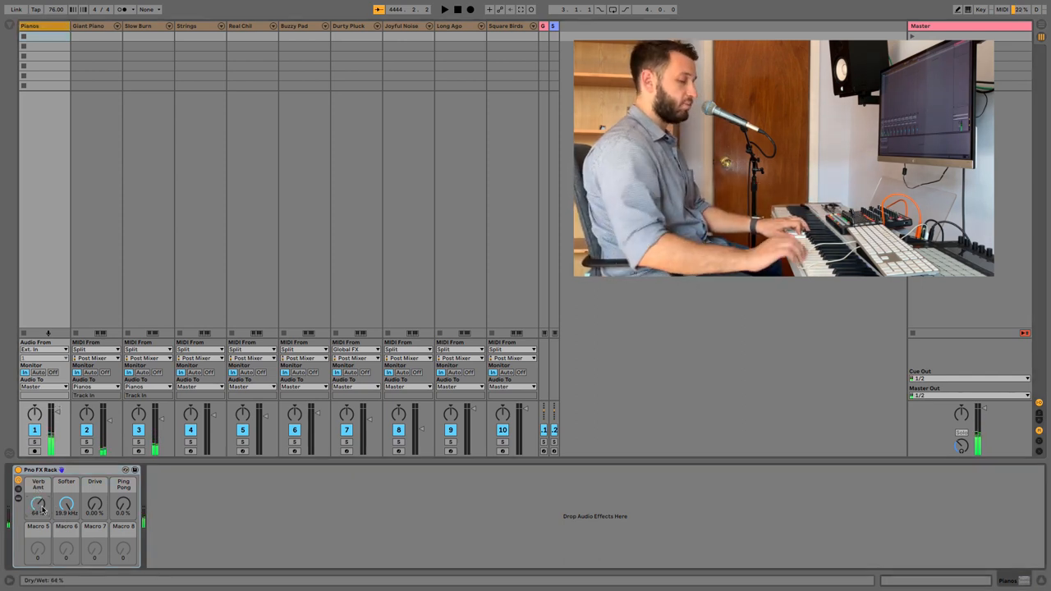